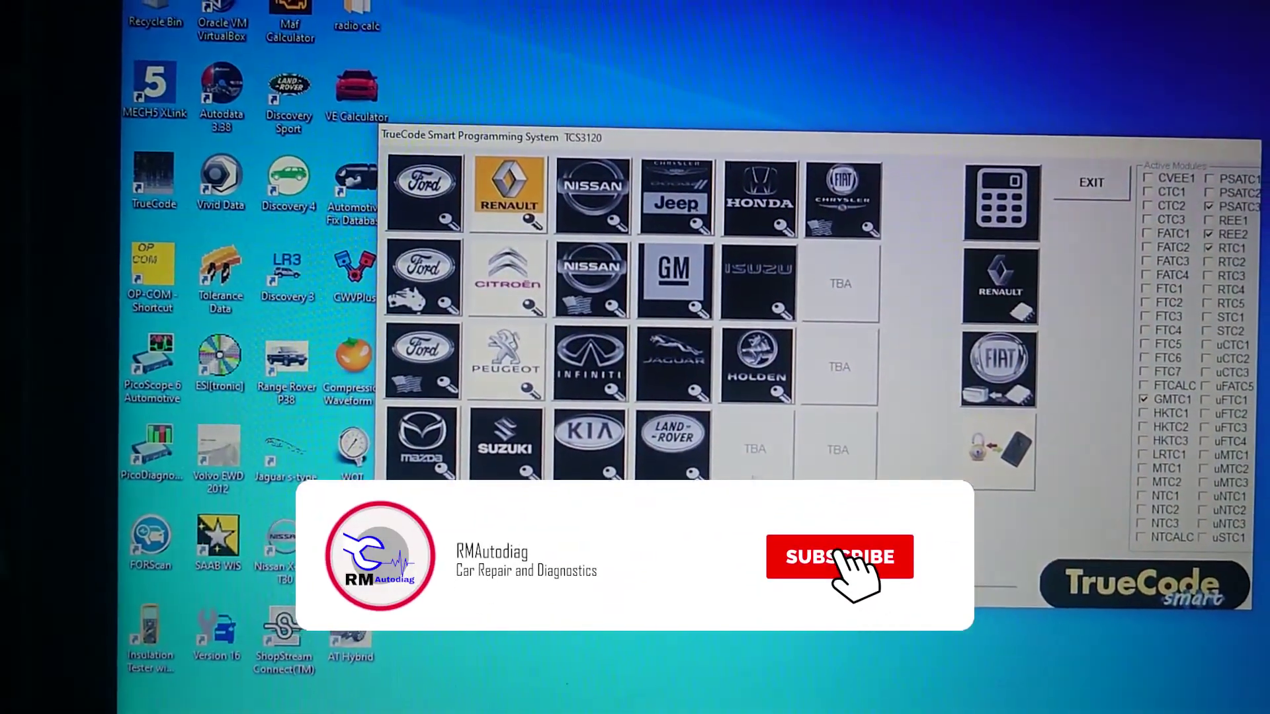
- Choose the GM/Vauxhall tile to load the Vauxhall radio code module and its model list
{"action": "left_click", "coordinate": [840, 557]}
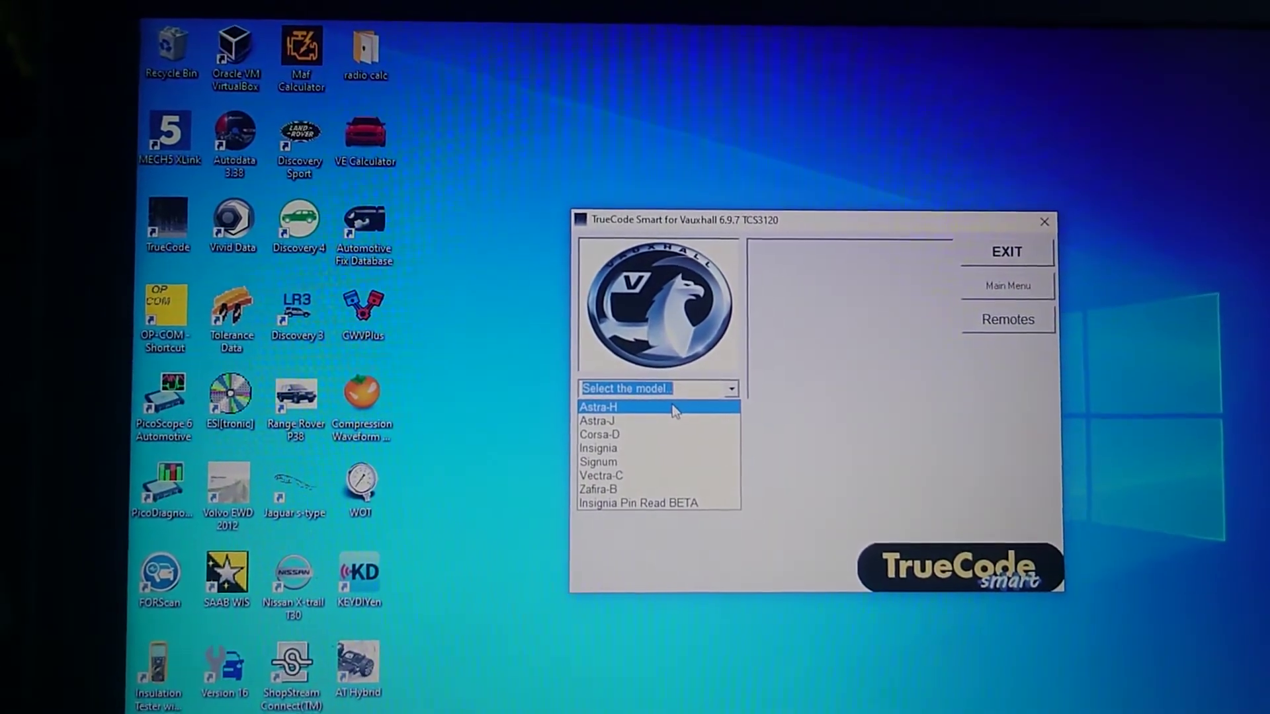
- Set the model to Astra-H and start connecting to the selected vehicle
{"action": "left_click", "coordinate": [598, 407]}
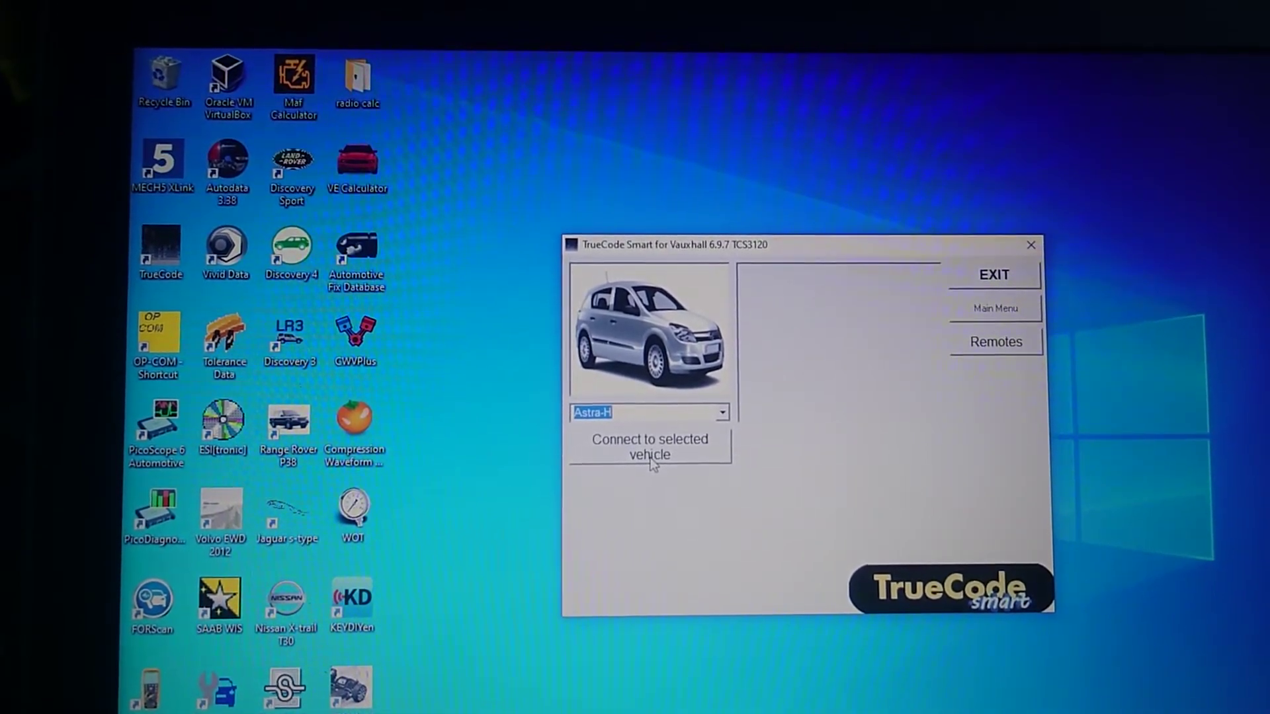
{"action": "left_click", "coordinate": [651, 447]}
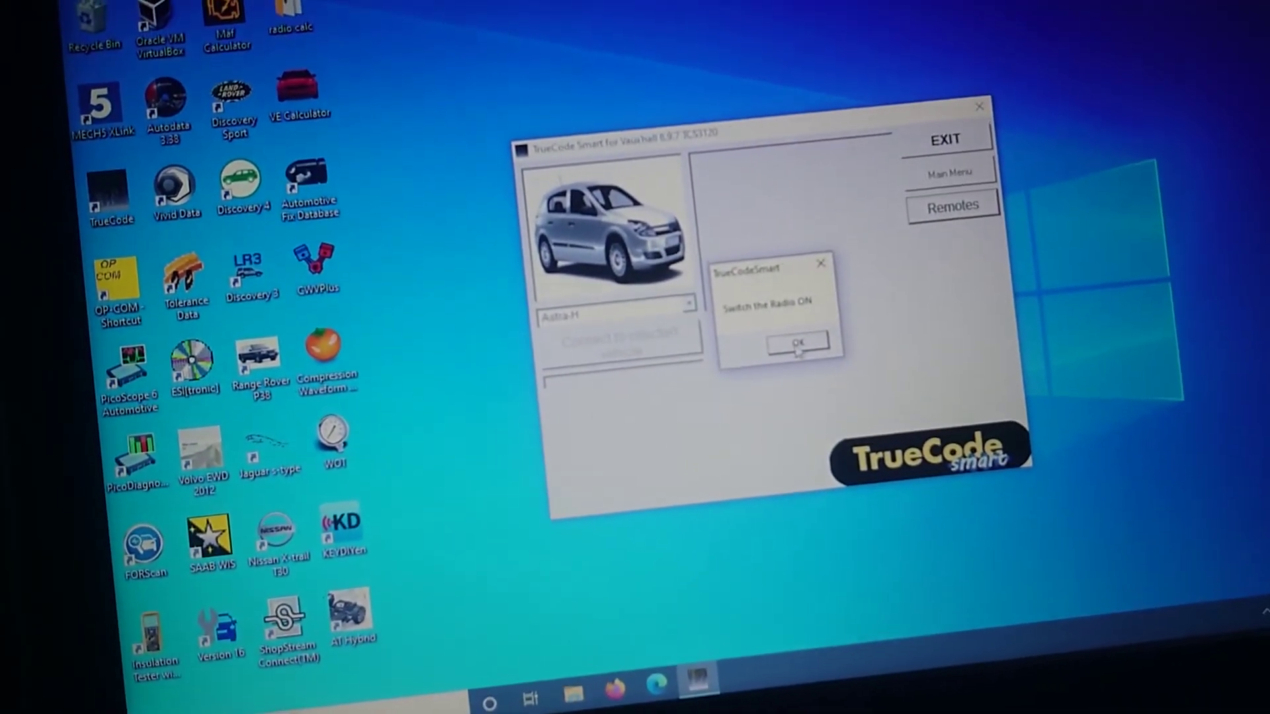
- Confirm the radio-on and ignition-on prompts so the Astra-H connection proceeds
{"action": "left_click", "coordinate": [795, 344]}
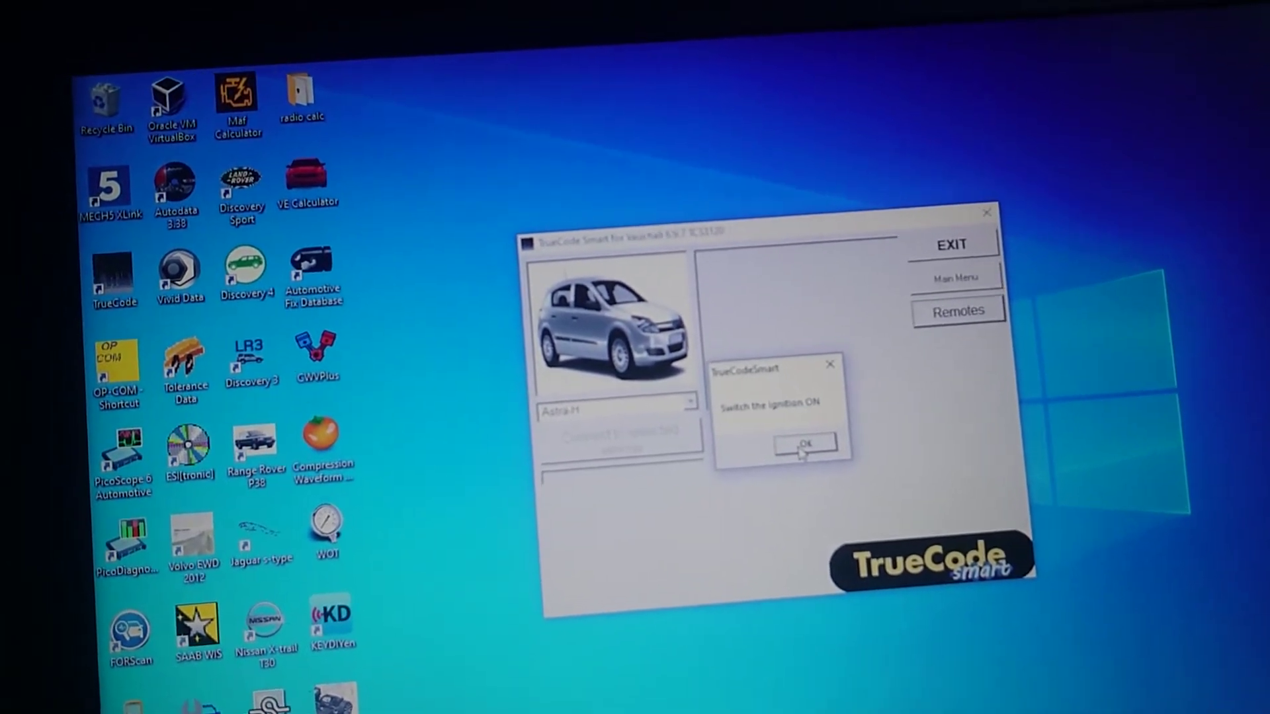
{"action": "left_click", "coordinate": [801, 445]}
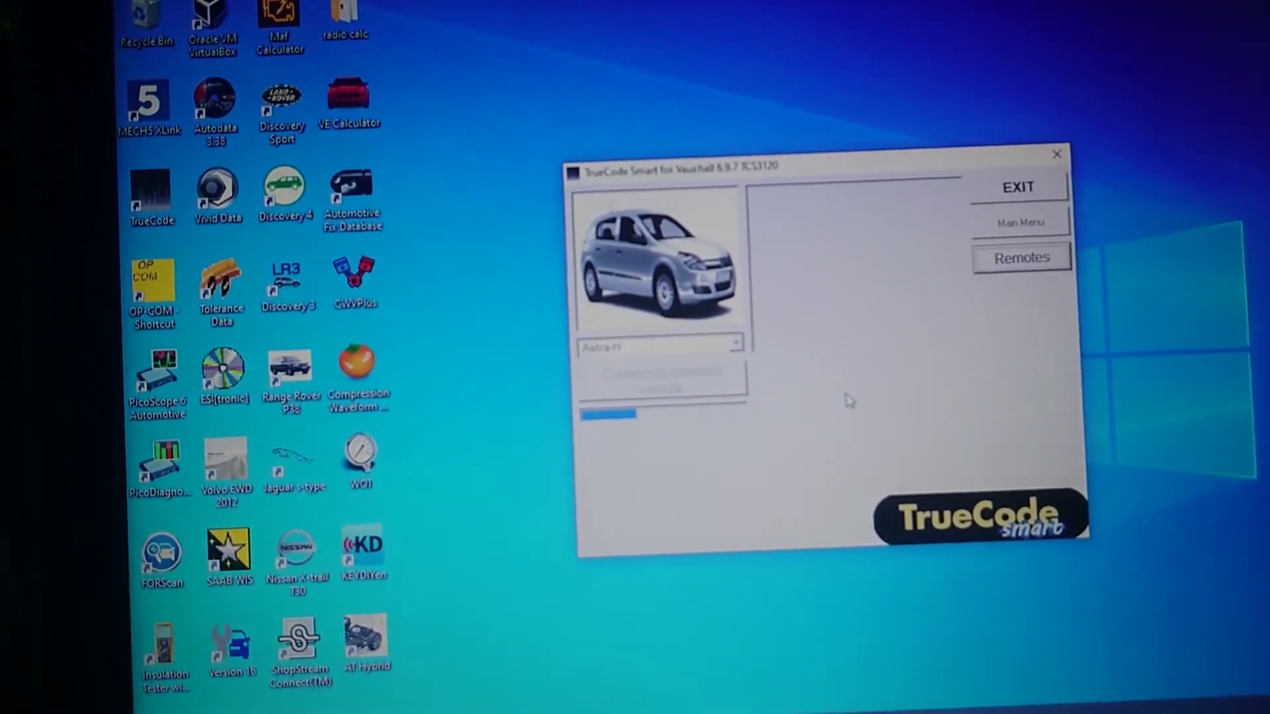